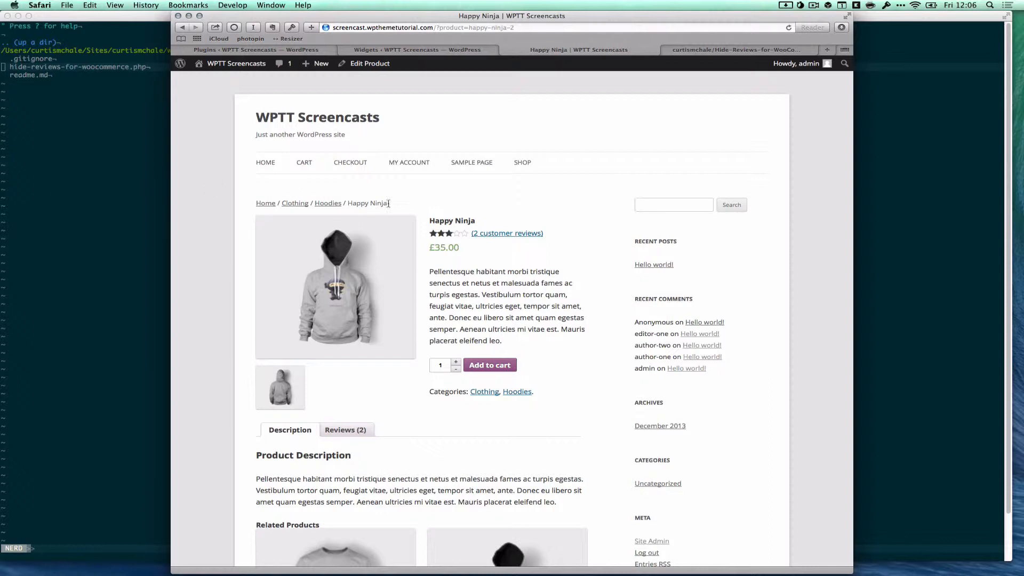
mouse_move(457, 235)
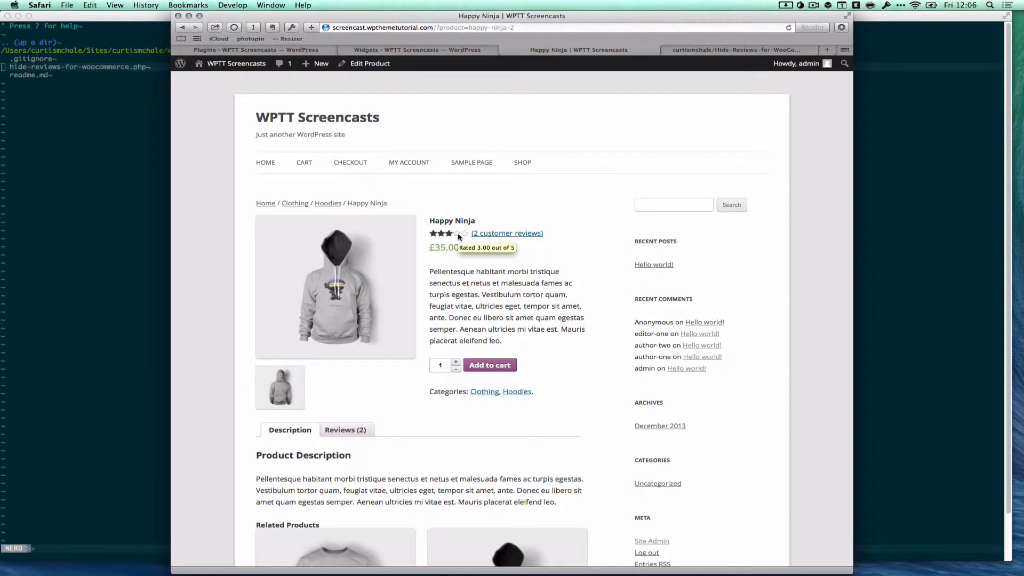
mouse_move(461, 236)
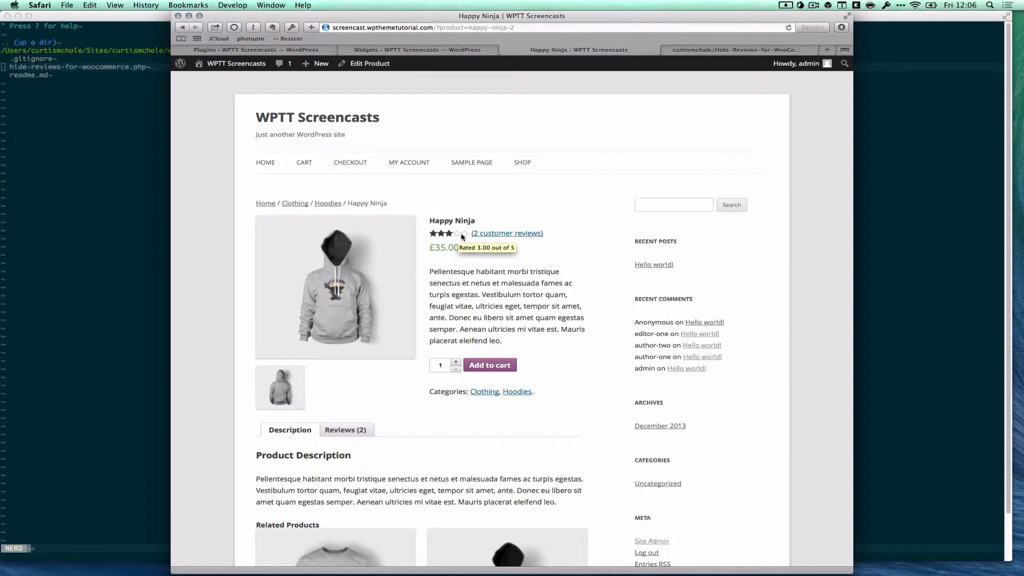
mouse_move(517, 267)
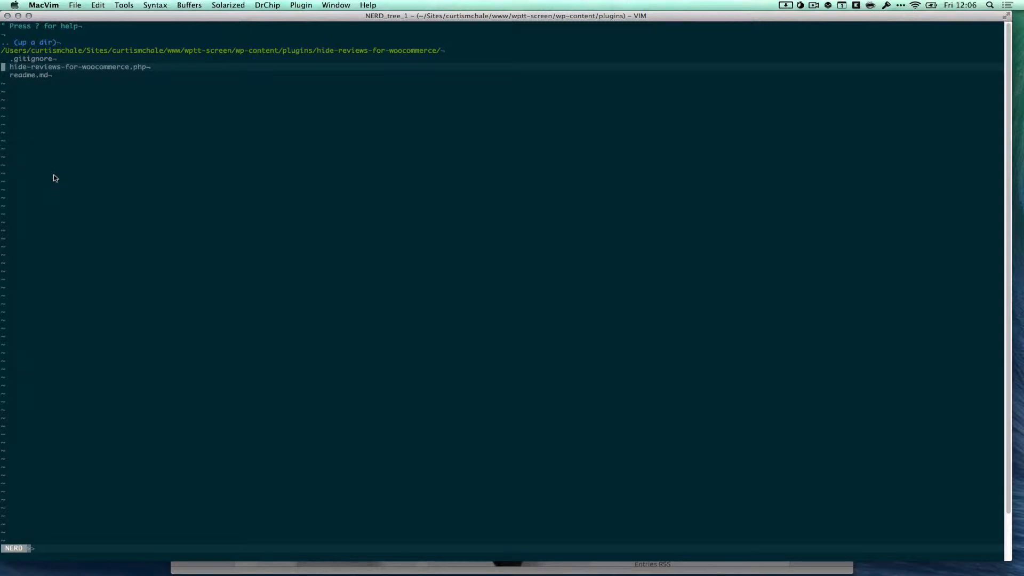
Open hide-reviews-for-woocommerce.php and review the constructor and check_required_plugins function.
left_click(79, 67)
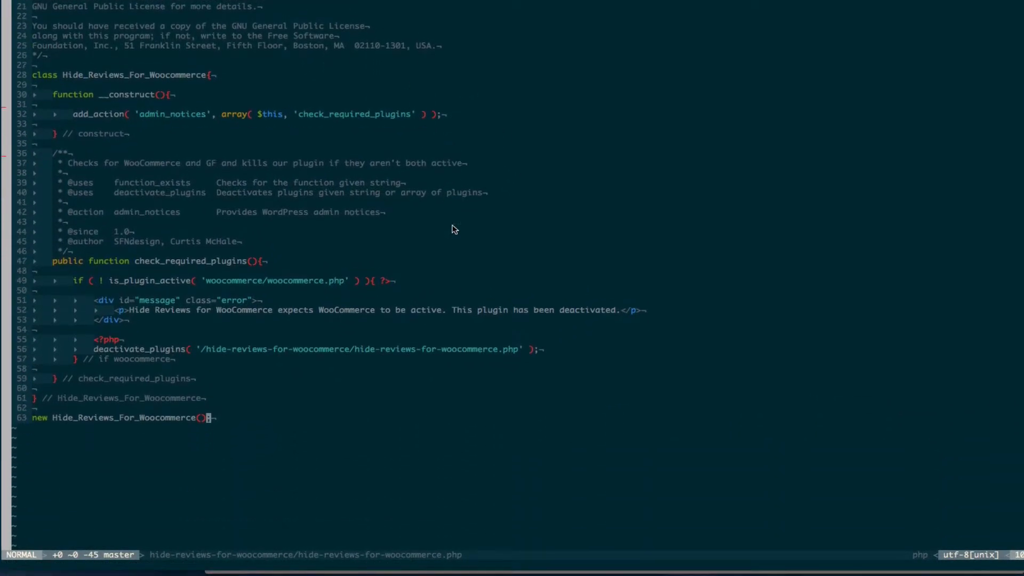
scroll("up", 3)
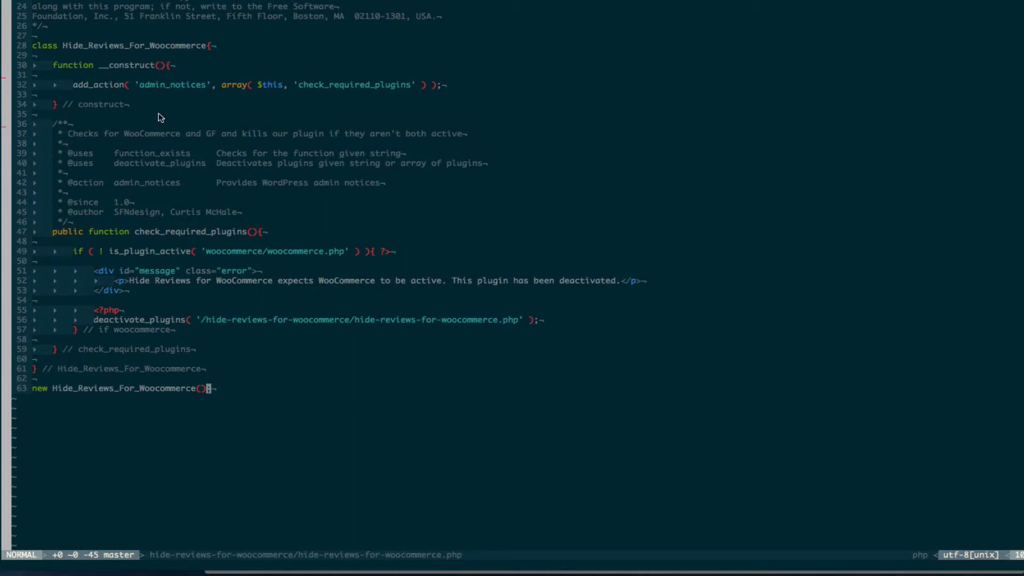
mouse_move(179, 94)
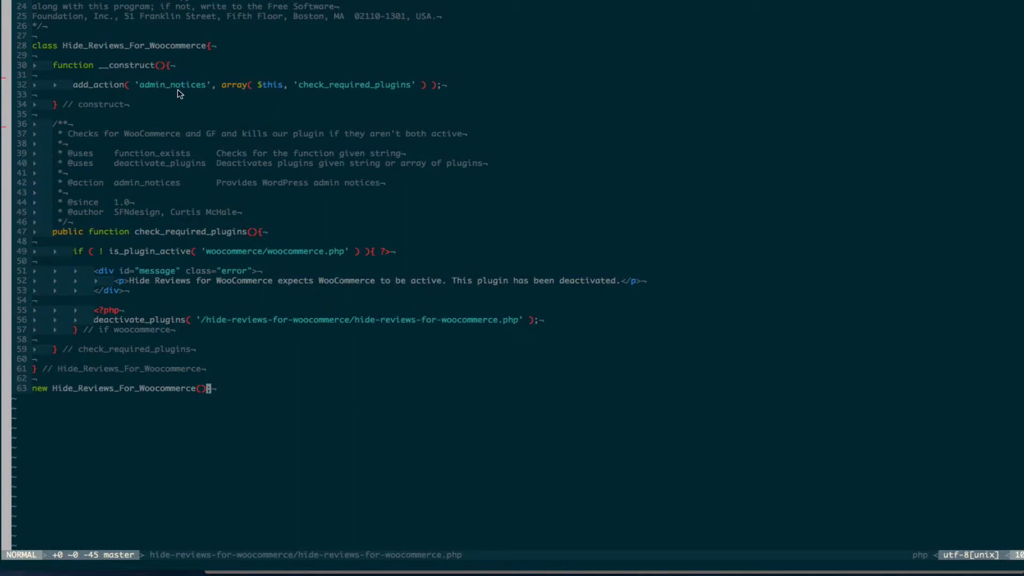
mouse_move(198, 260)
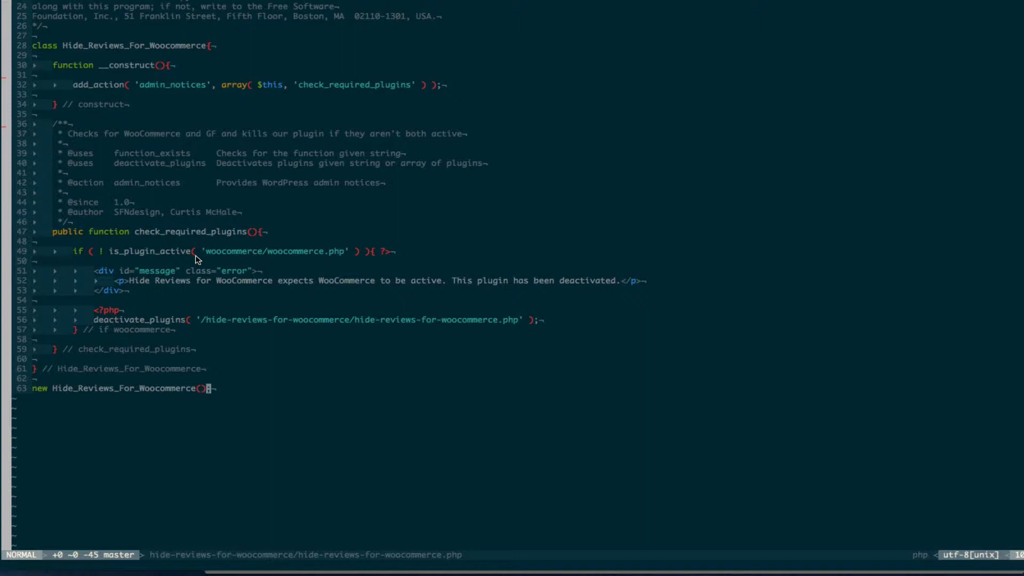
mouse_move(218, 259)
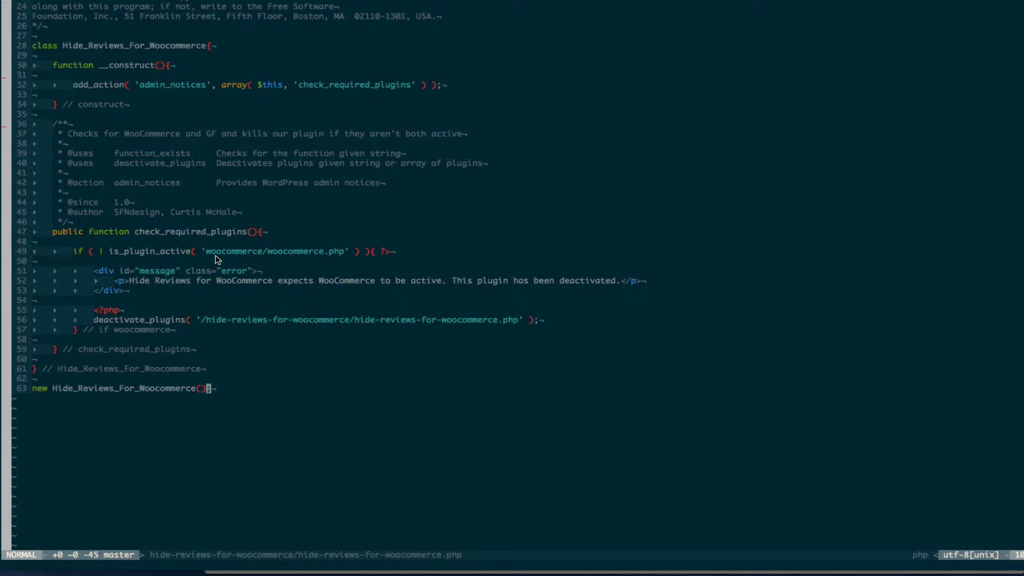
mouse_move(188, 290)
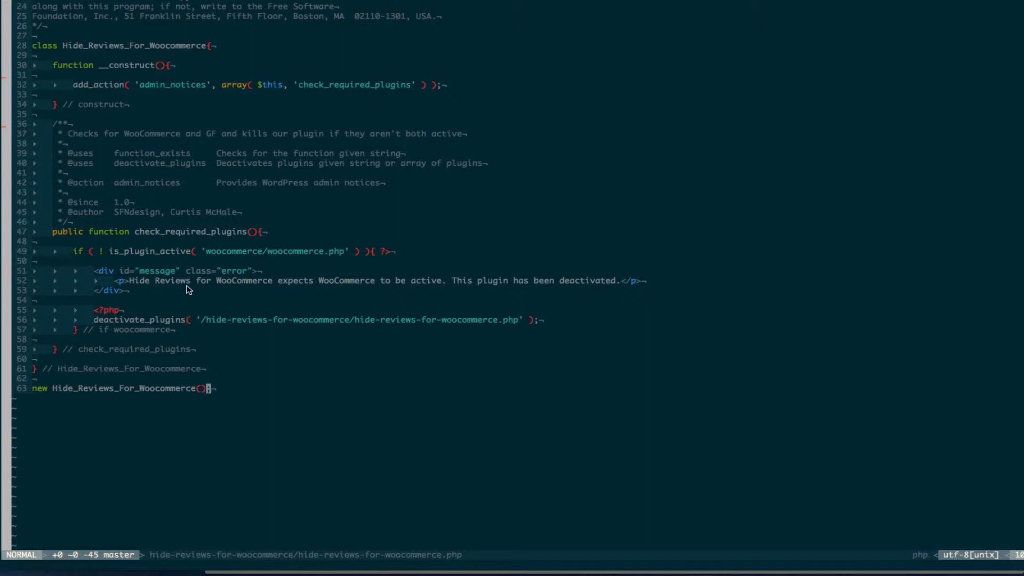
mouse_move(179, 319)
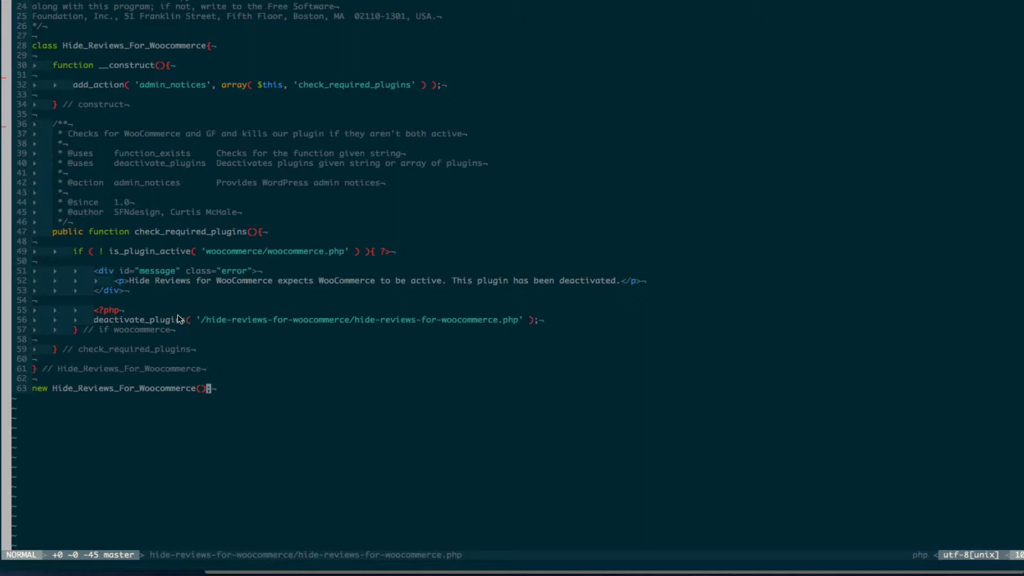
mouse_move(189, 302)
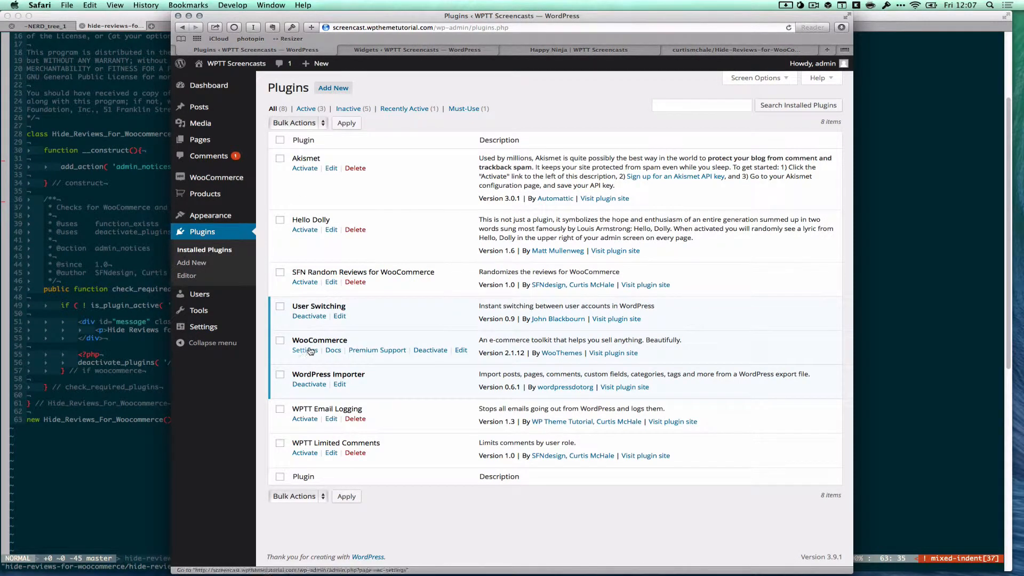
Deactivate WooCommerce and try activating Hide Reviews, which deactivates itself.
left_click(304, 350)
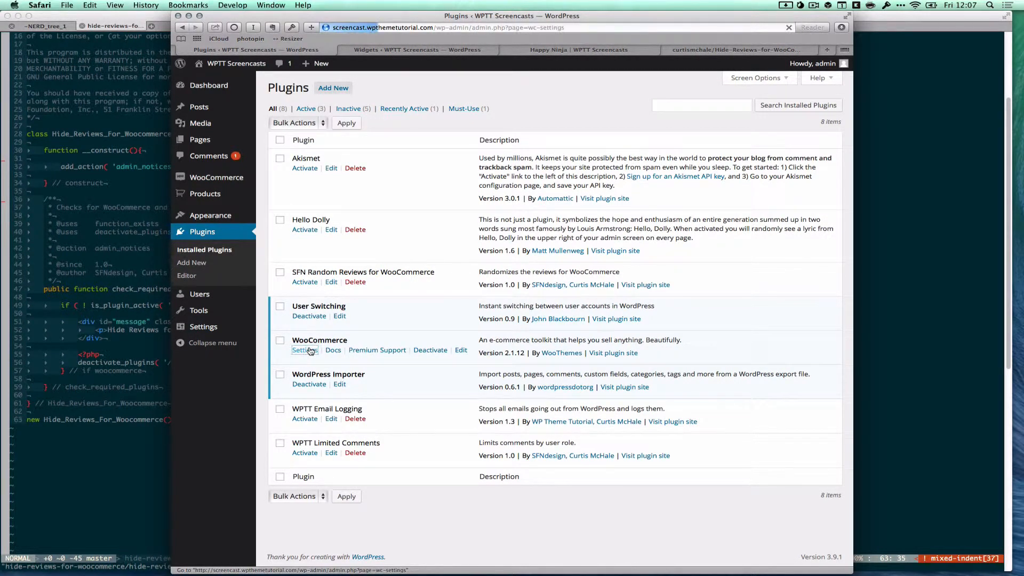
left_click(183, 27)
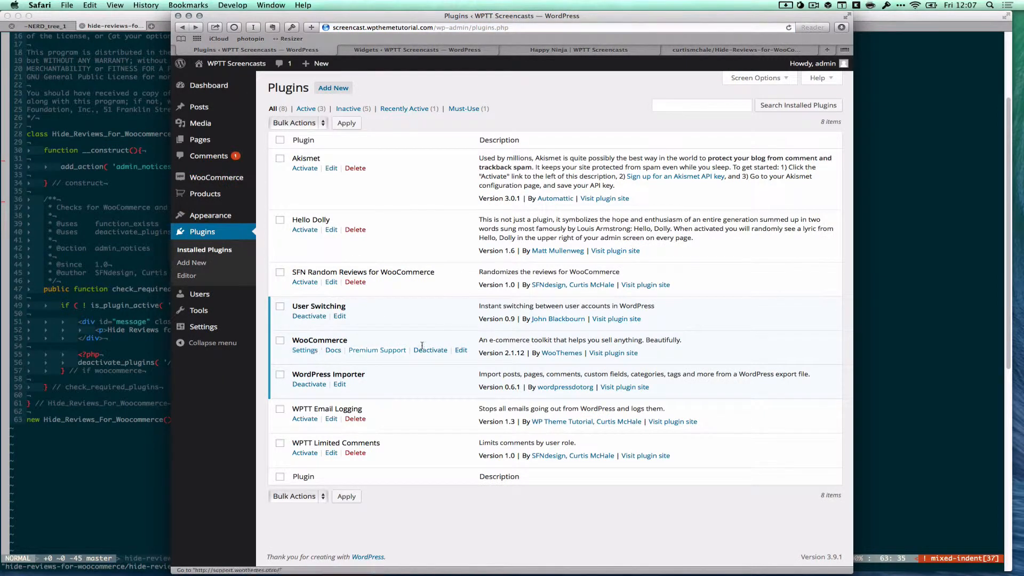
left_click(430, 350)
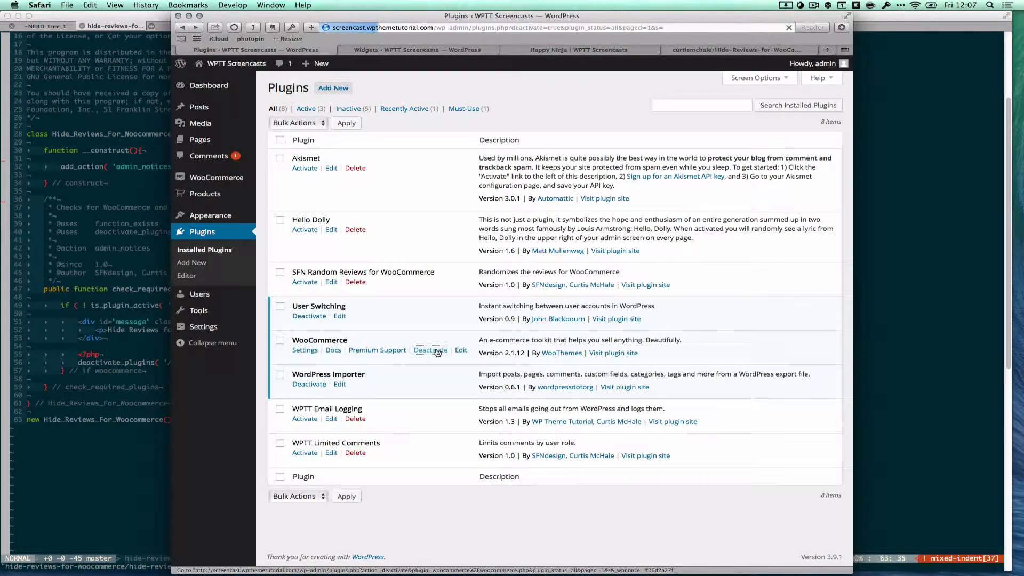
left_click(429, 350)
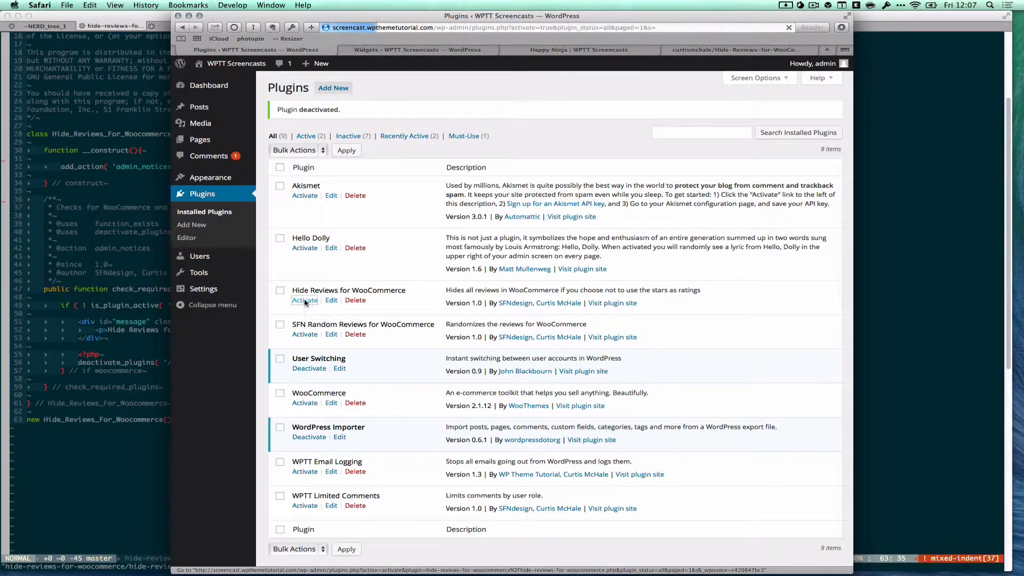
left_click(305, 299)
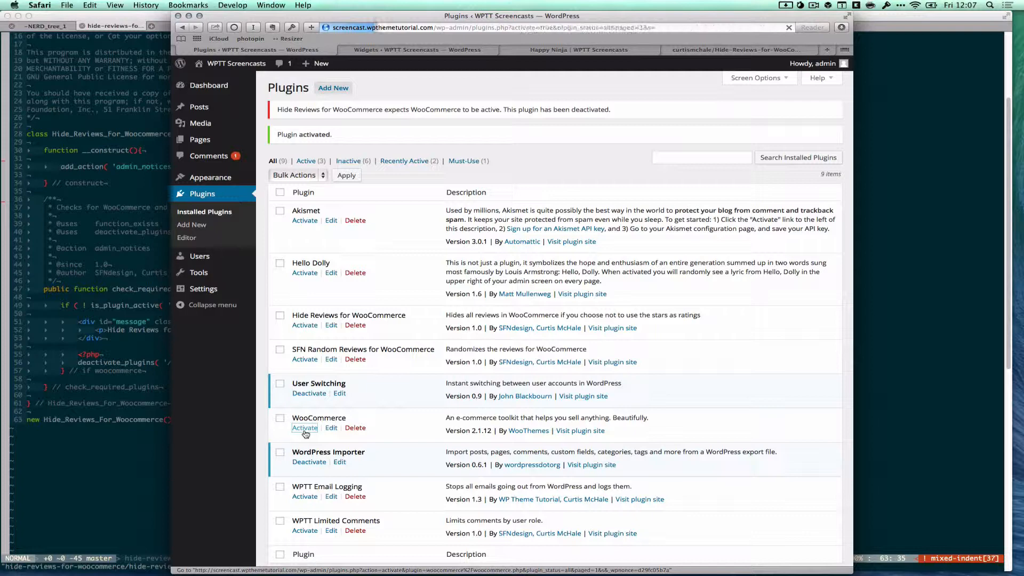
Reactivate WooCommerce, then activate Hide Reviews for WooCommerce from Installed Plugins.
left_click(304, 427)
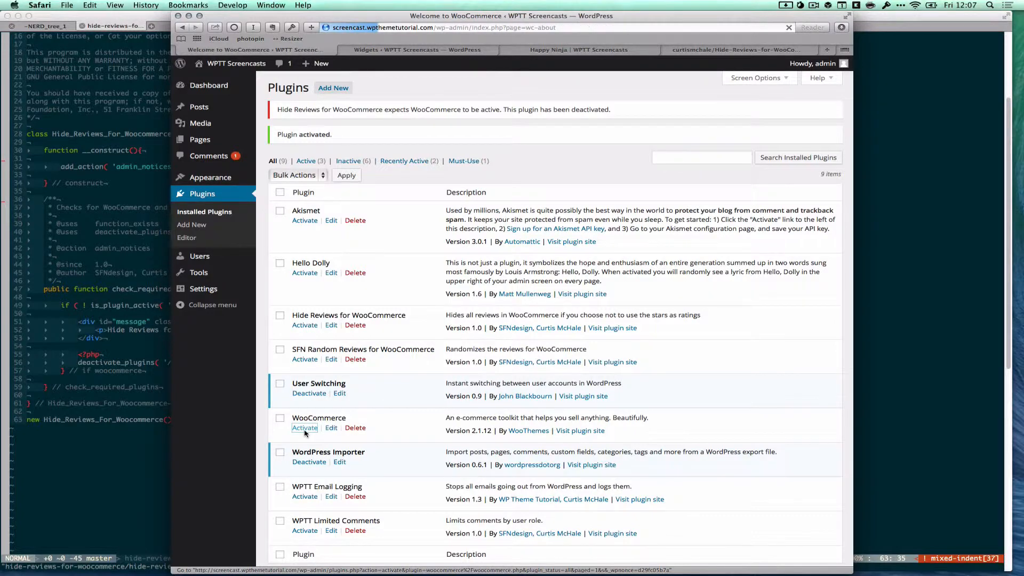
left_click(304, 427)
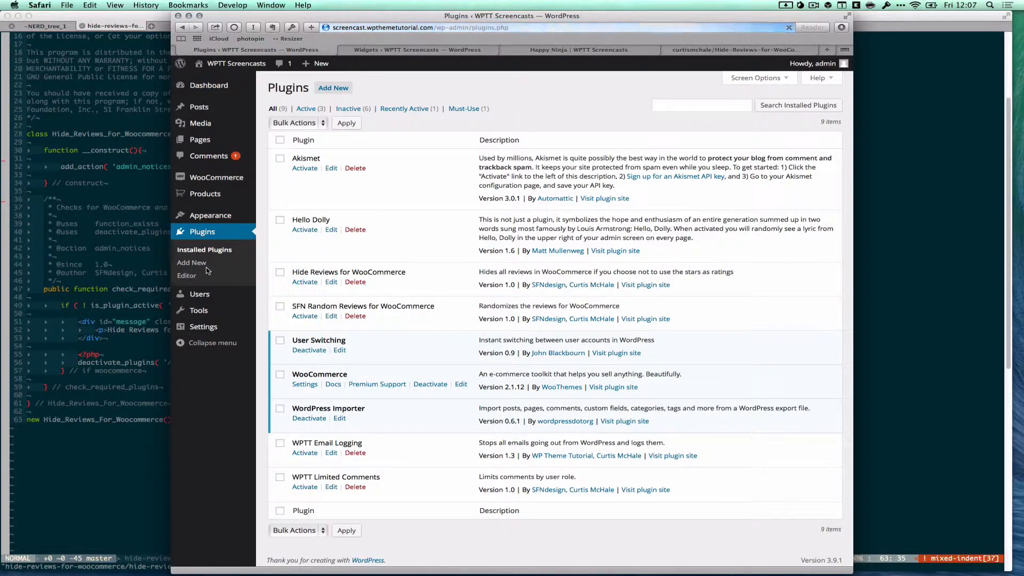
mouse_move(305, 282)
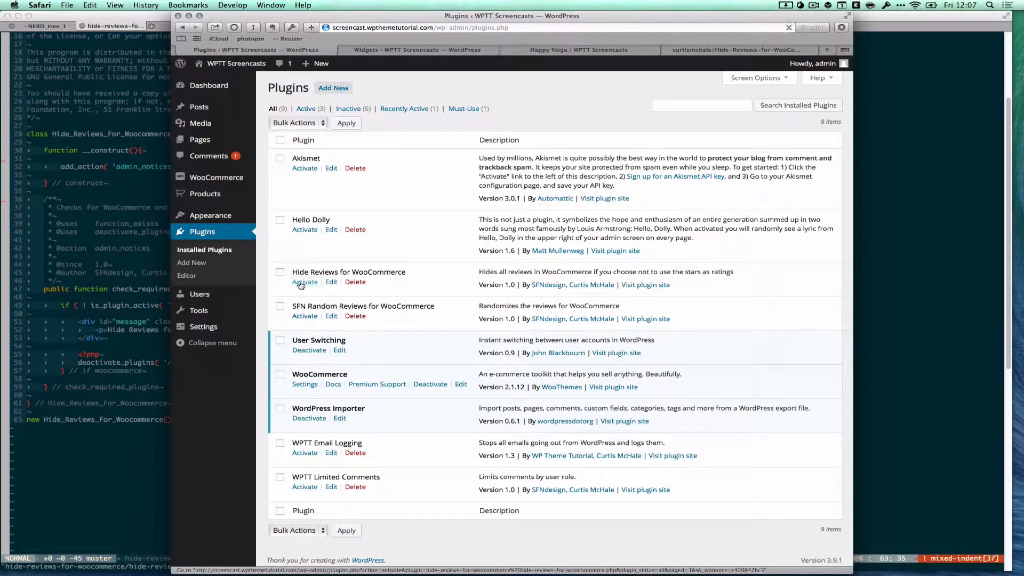
left_click(304, 281)
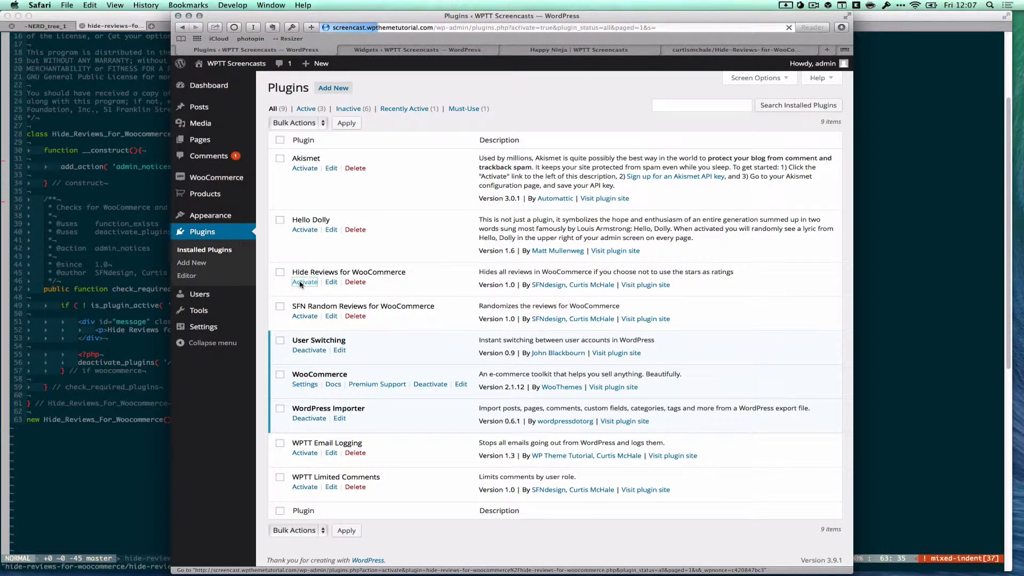
left_click(304, 282)
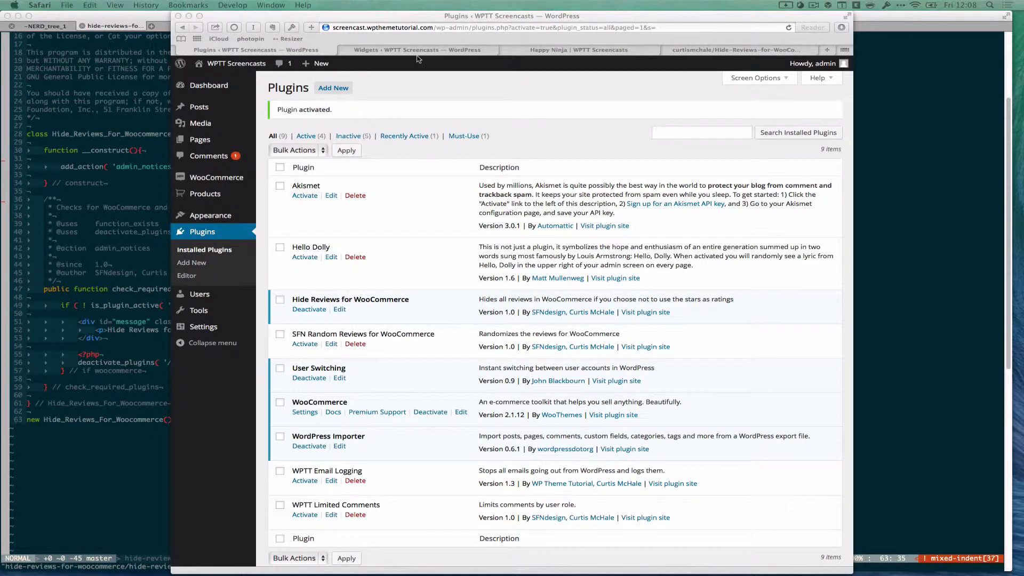
left_click(577, 49)
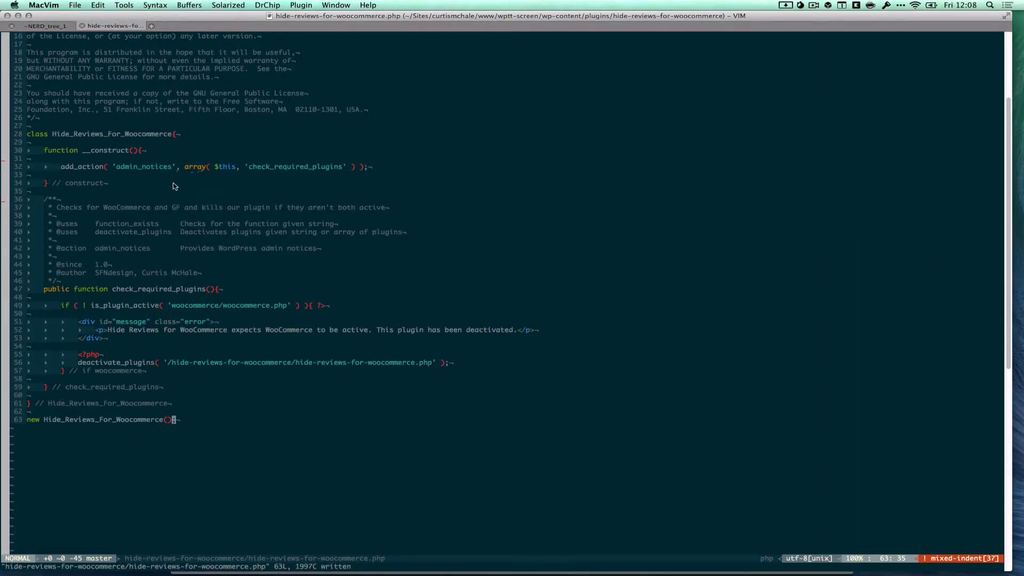
Insert 'public' before 'function kill_wc_reviews_tab' on line 47 and save.
key("V")
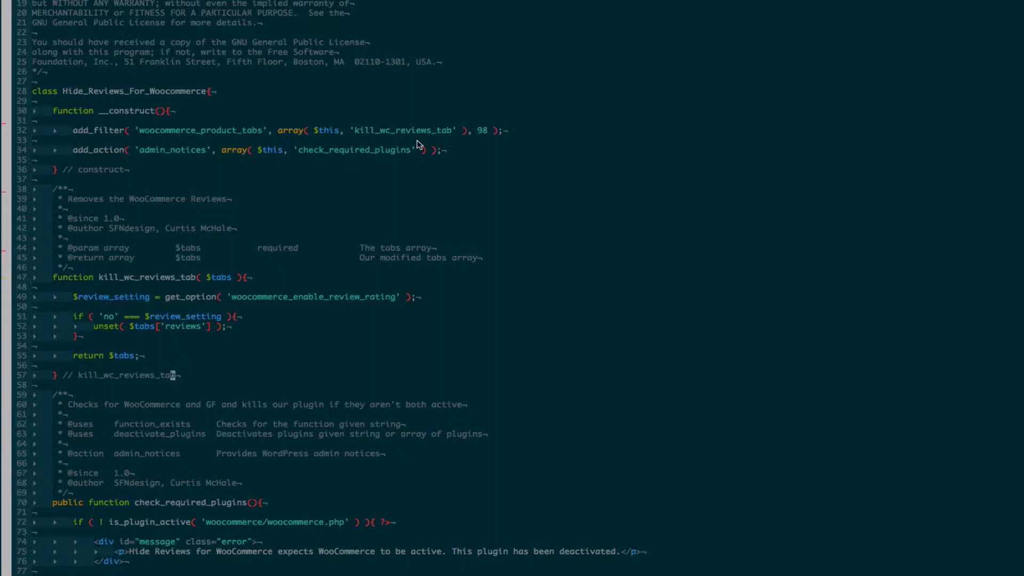
mouse_move(133, 288)
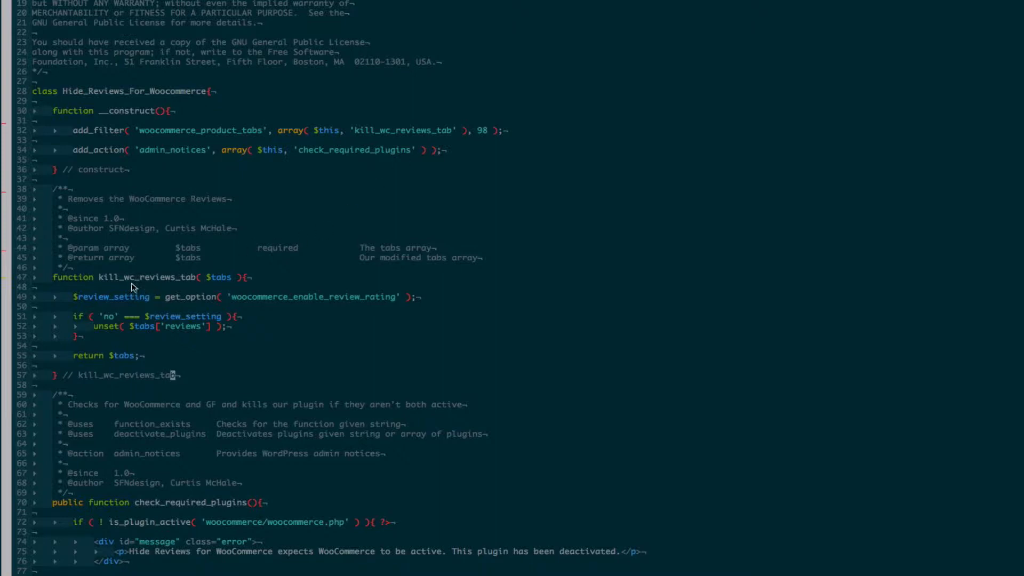
mouse_move(44, 281)
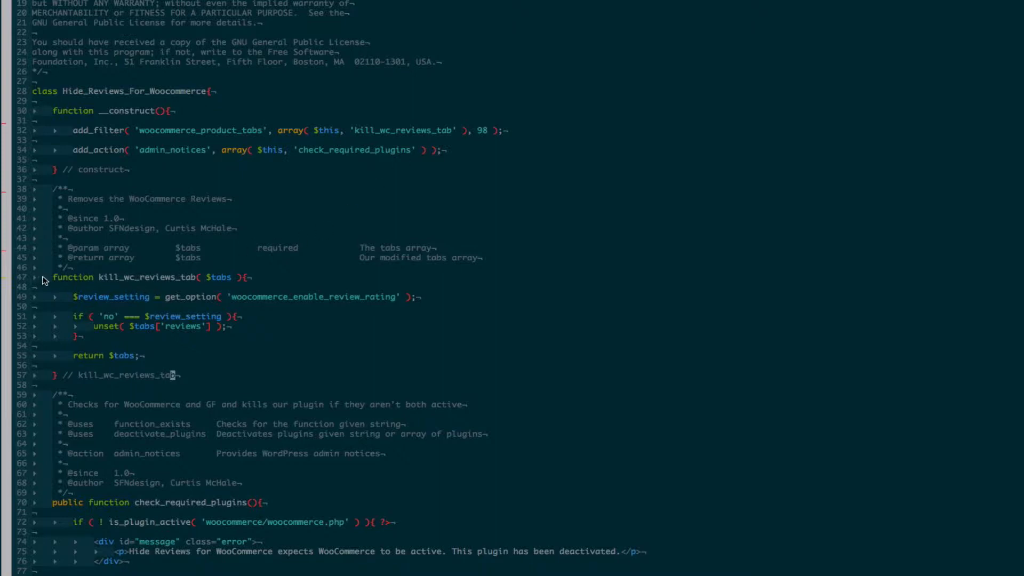
mouse_move(56, 281)
type("public ")
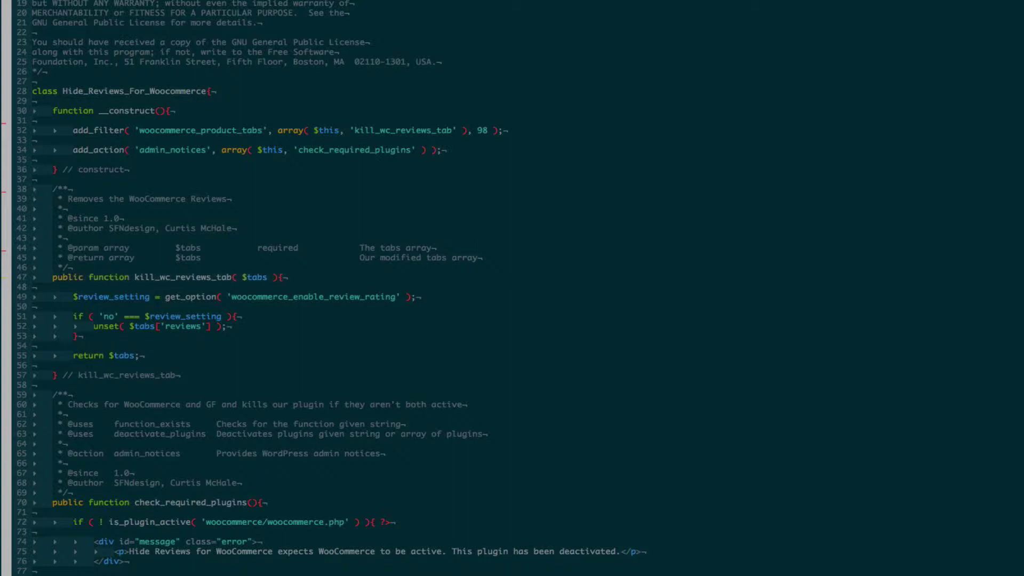
left_click(89, 277)
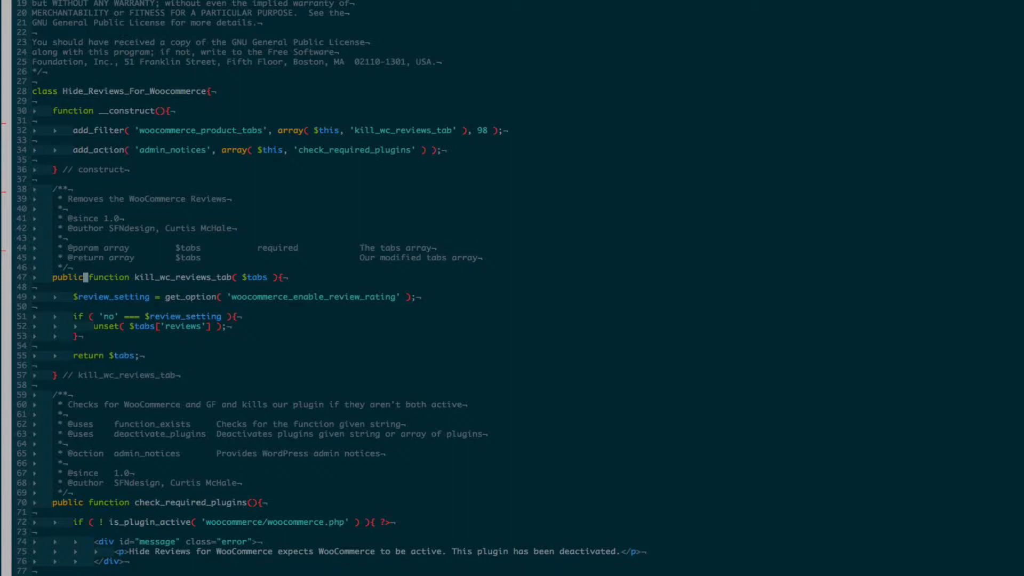
mouse_move(169, 308)
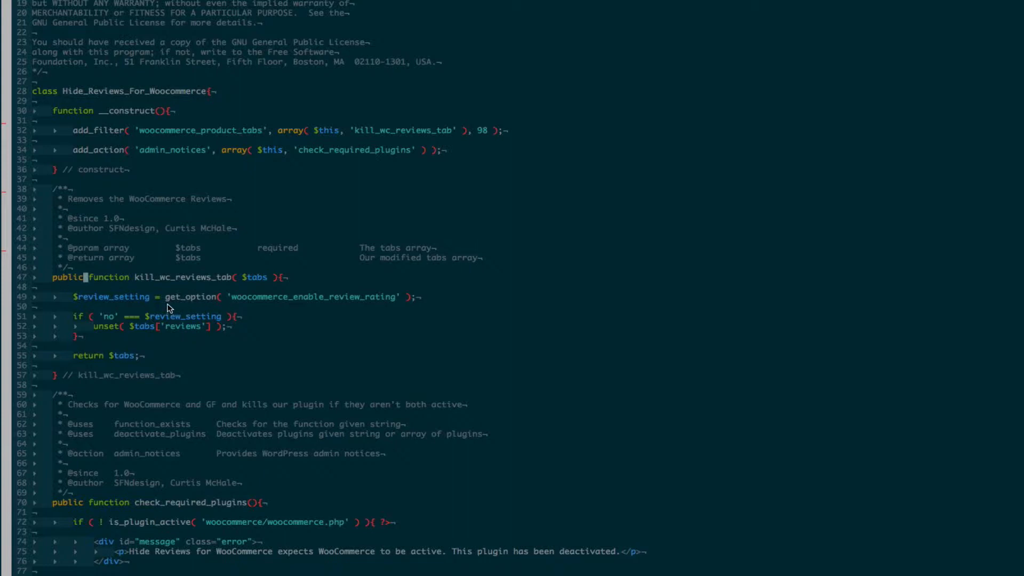
mouse_move(242, 312)
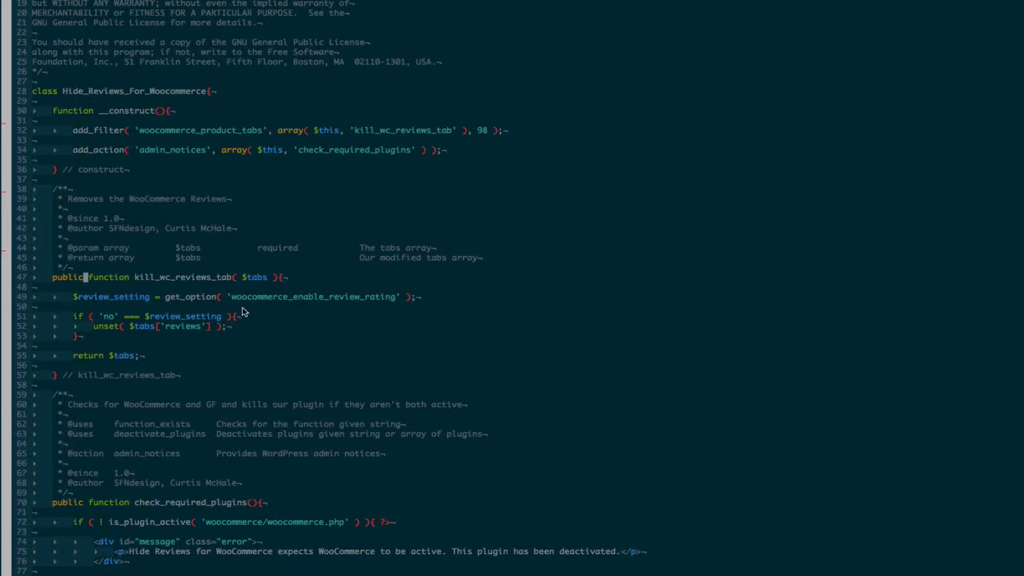
mouse_move(246, 309)
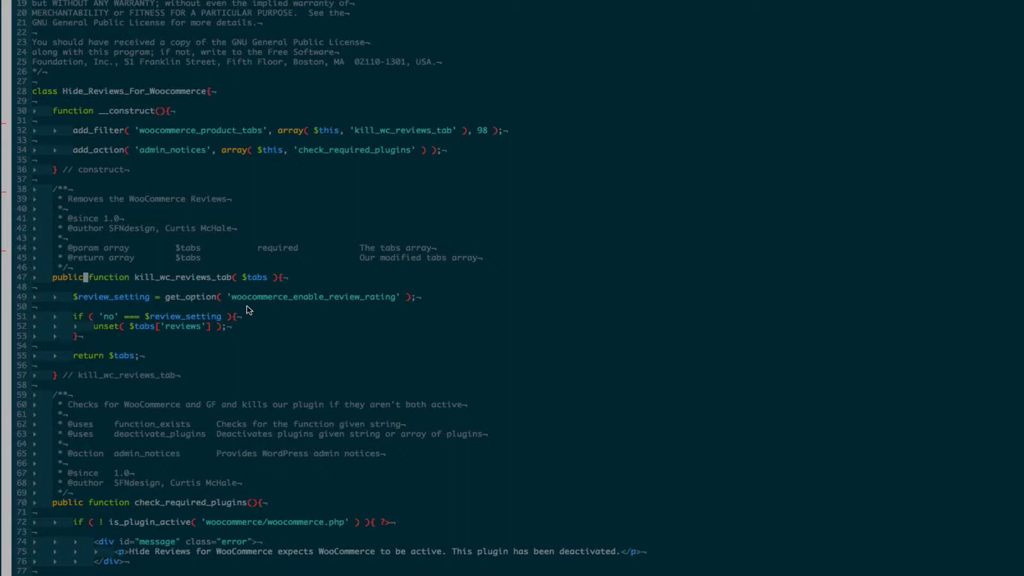
mouse_move(606, 335)
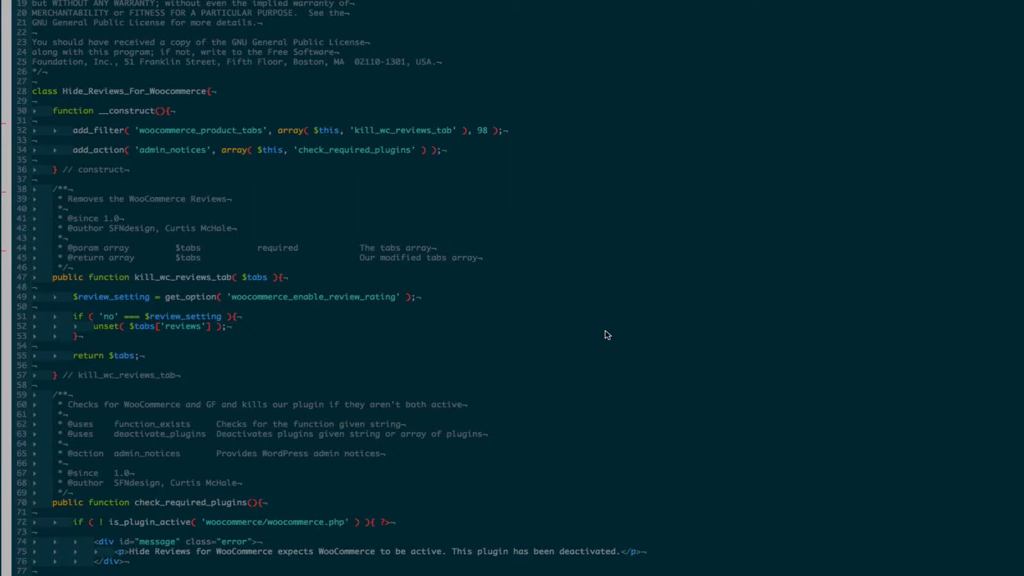
left_click(86, 277)
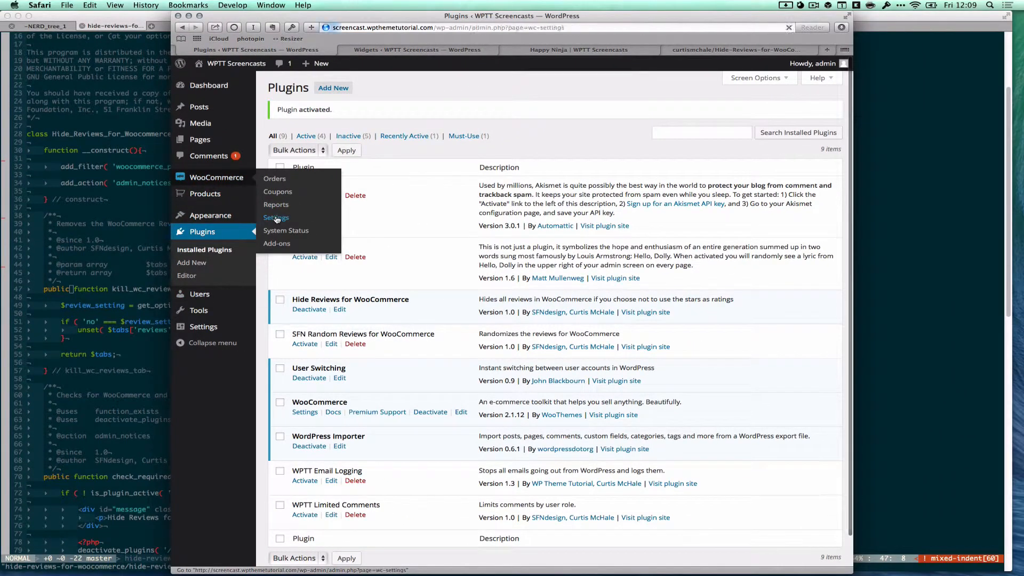
Confirm 'Enable ratings on reviews' is unchecked in WooCommerce Products settings, then view Happy Ninja.
left_click(276, 218)
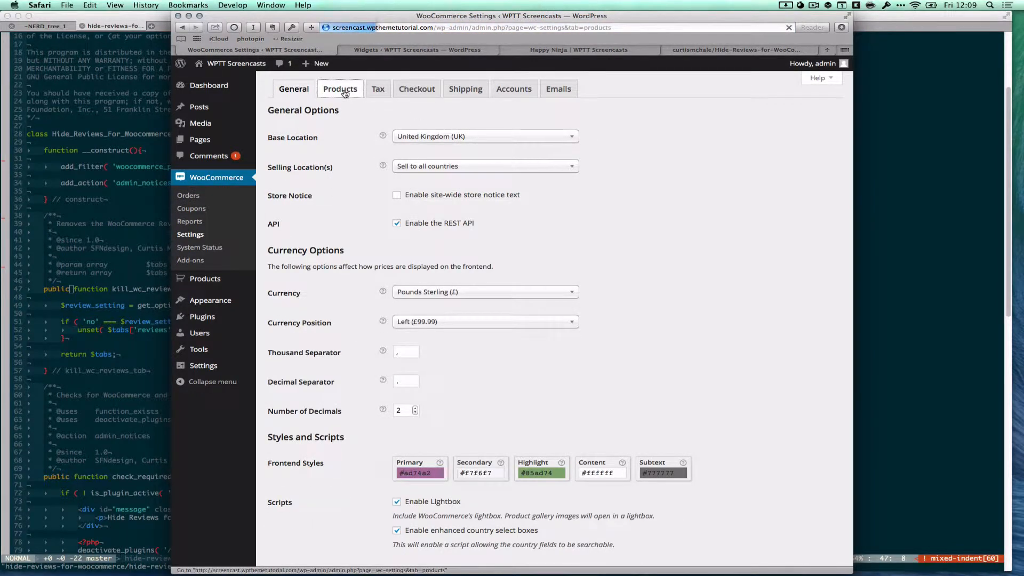
left_click(340, 88)
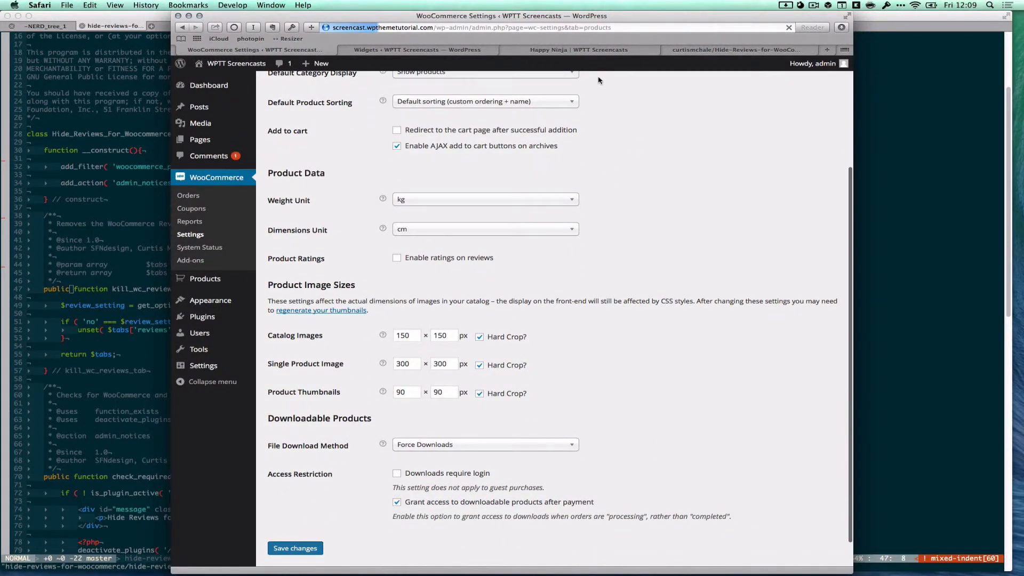
left_click(578, 50)
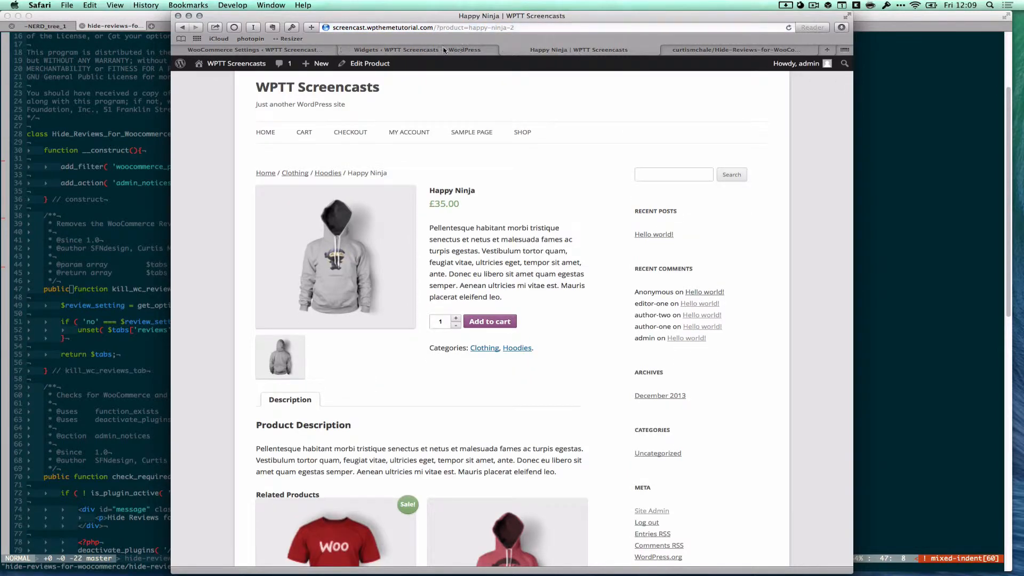
Check the Widgets page for the Recent Reviews and Top Rated Products widgets.
left_click(417, 49)
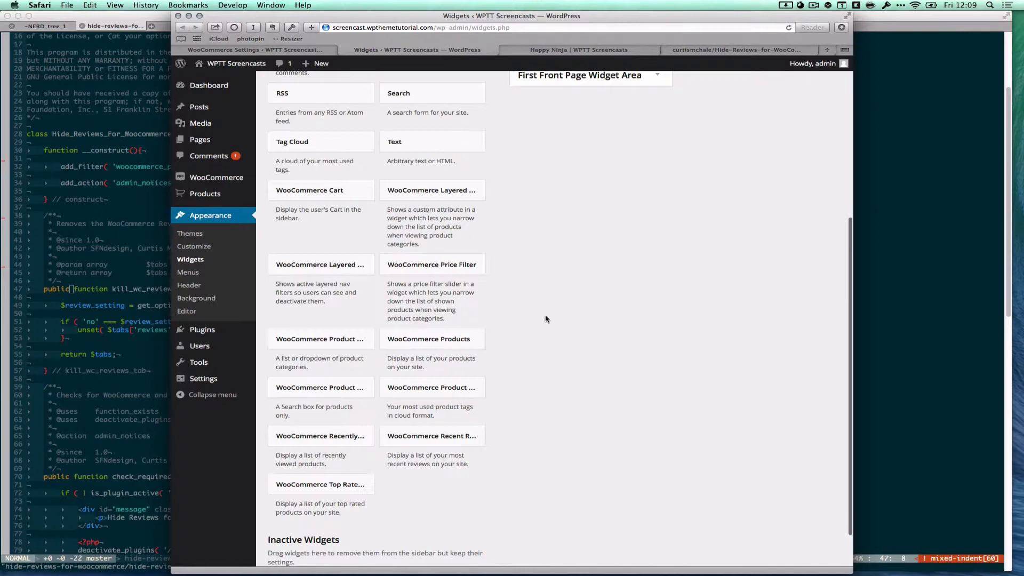
mouse_move(423, 438)
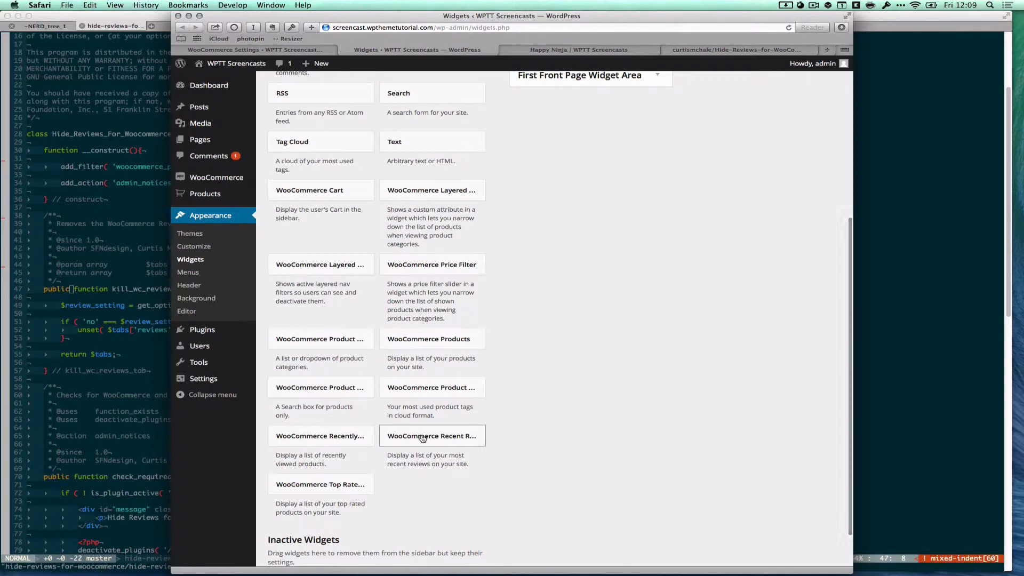
left_click(430, 436)
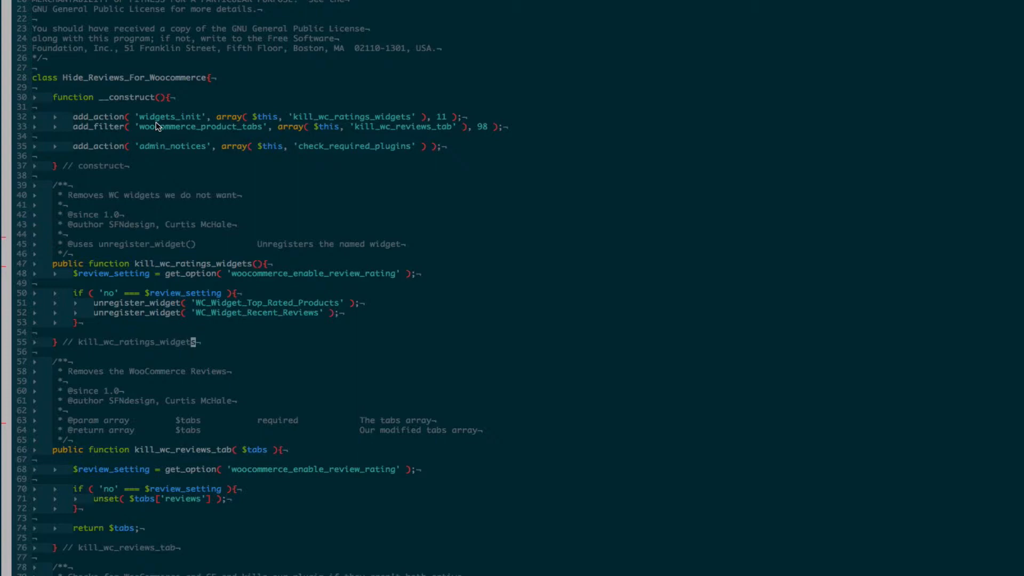
mouse_move(337, 128)
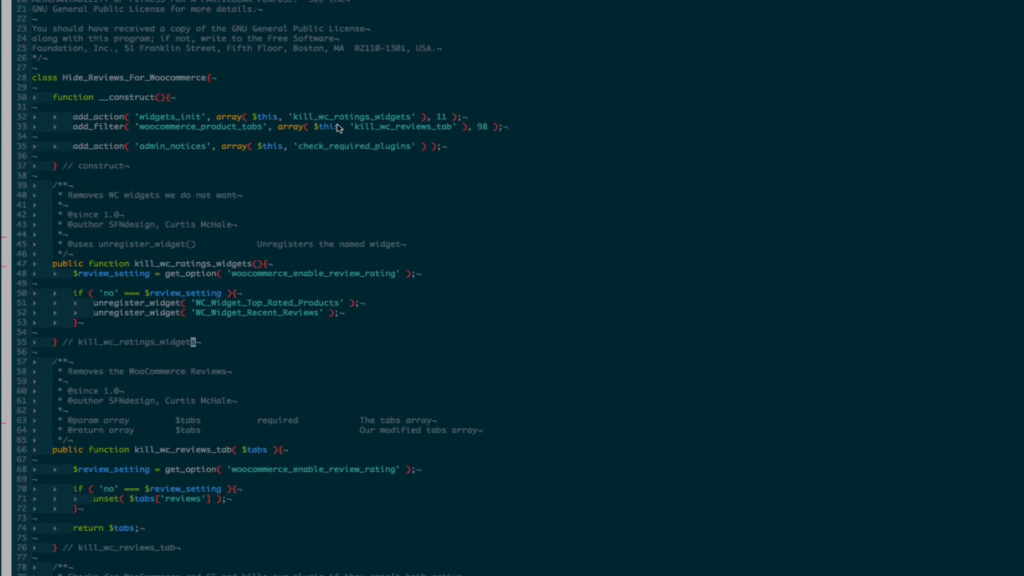
mouse_move(274, 364)
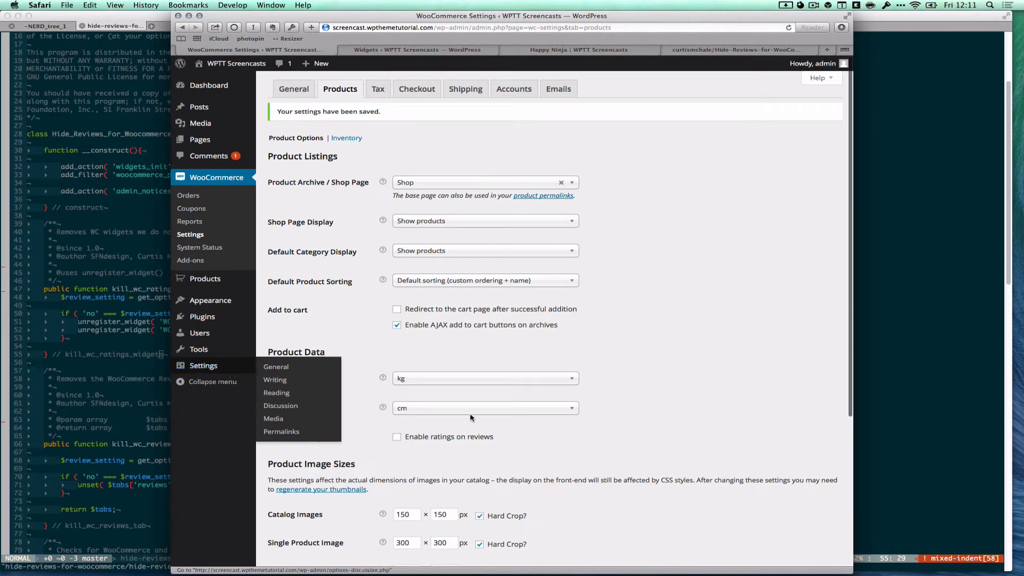
Confirm Top Rated and Recent Reviews widgets are gone, then view the plugin's GitHub repository.
left_click(190, 259)
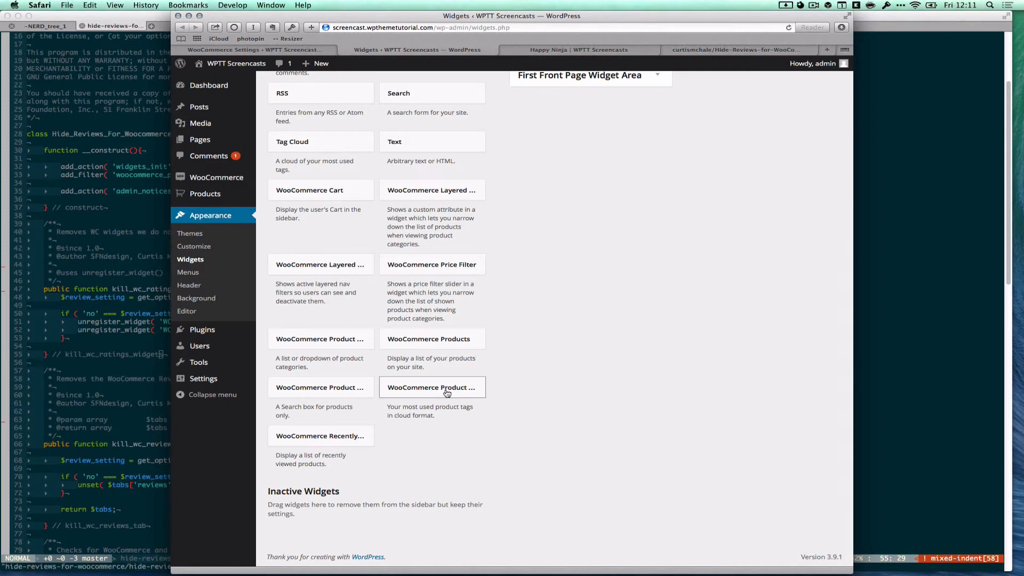
mouse_move(343, 436)
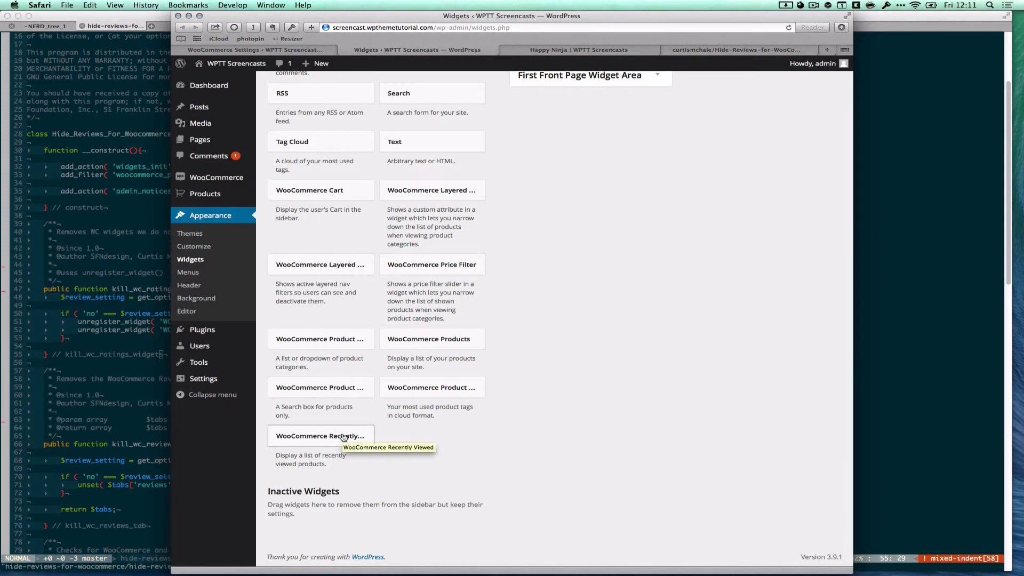
mouse_move(532, 396)
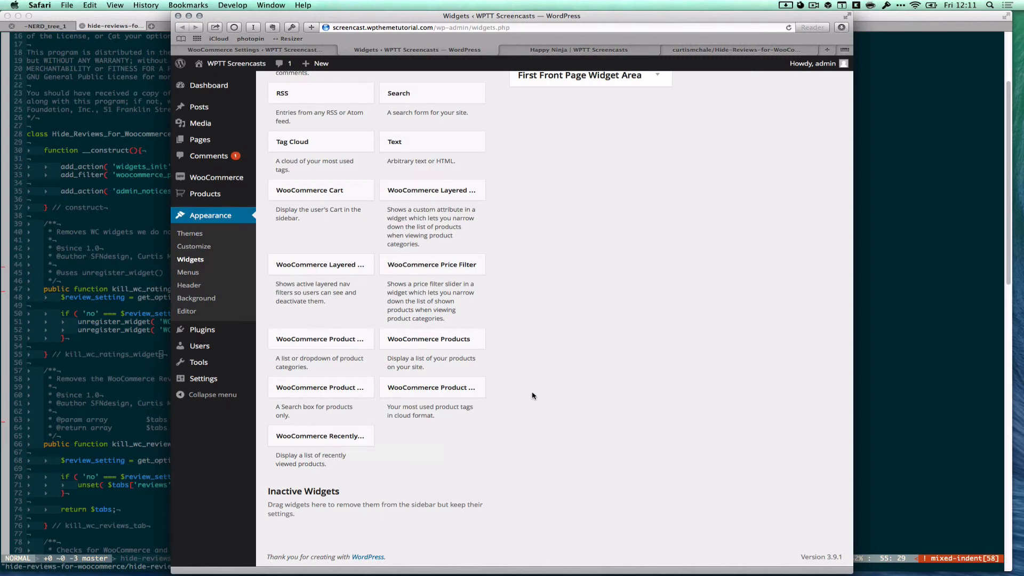
mouse_move(747, 53)
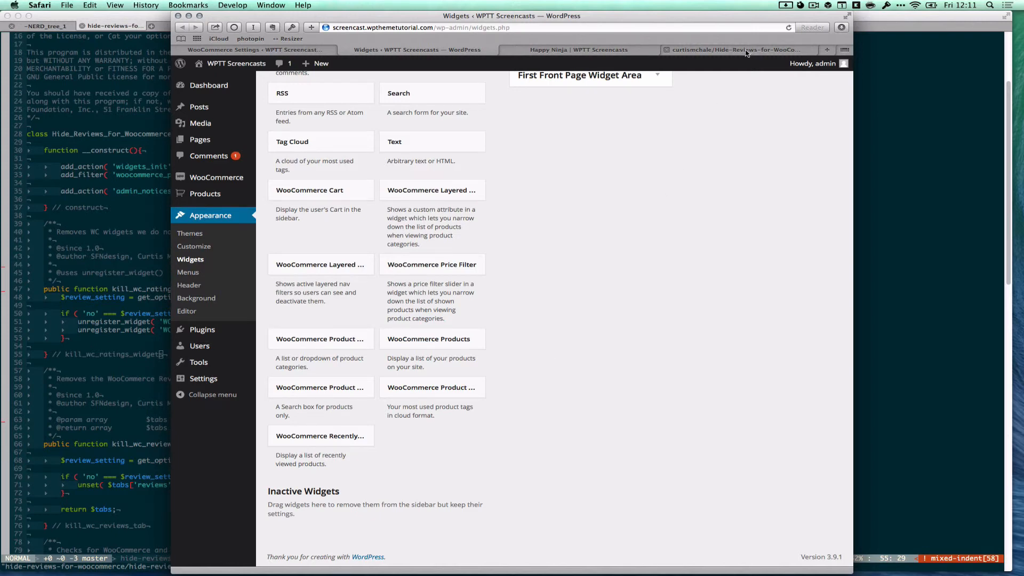
left_click(731, 49)
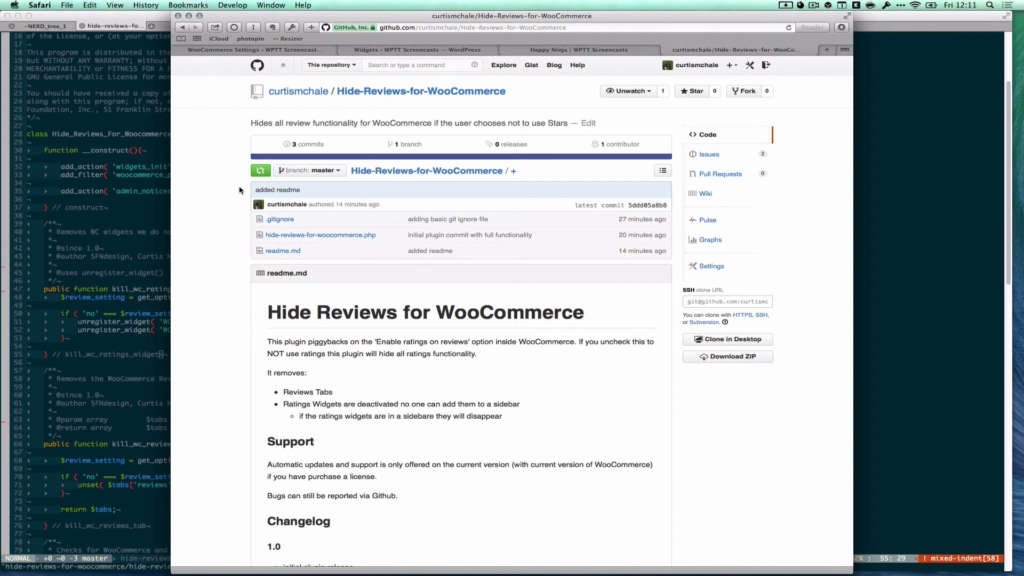